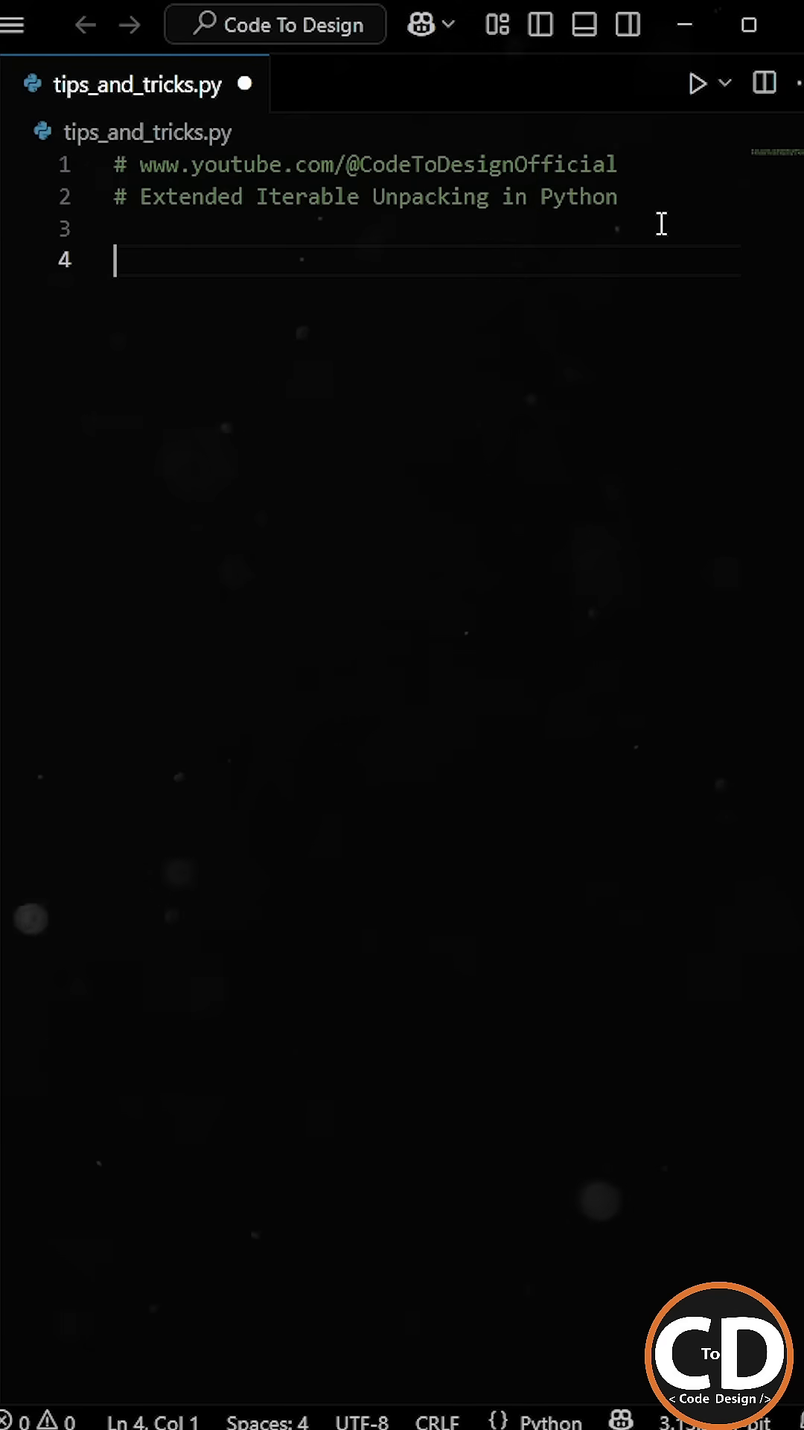
Step: Write items = ['Charger', 'Headphones', 'Notebook', 'Pen', 'Snacks'] and first, second, *rest = items
type("items = ['']")
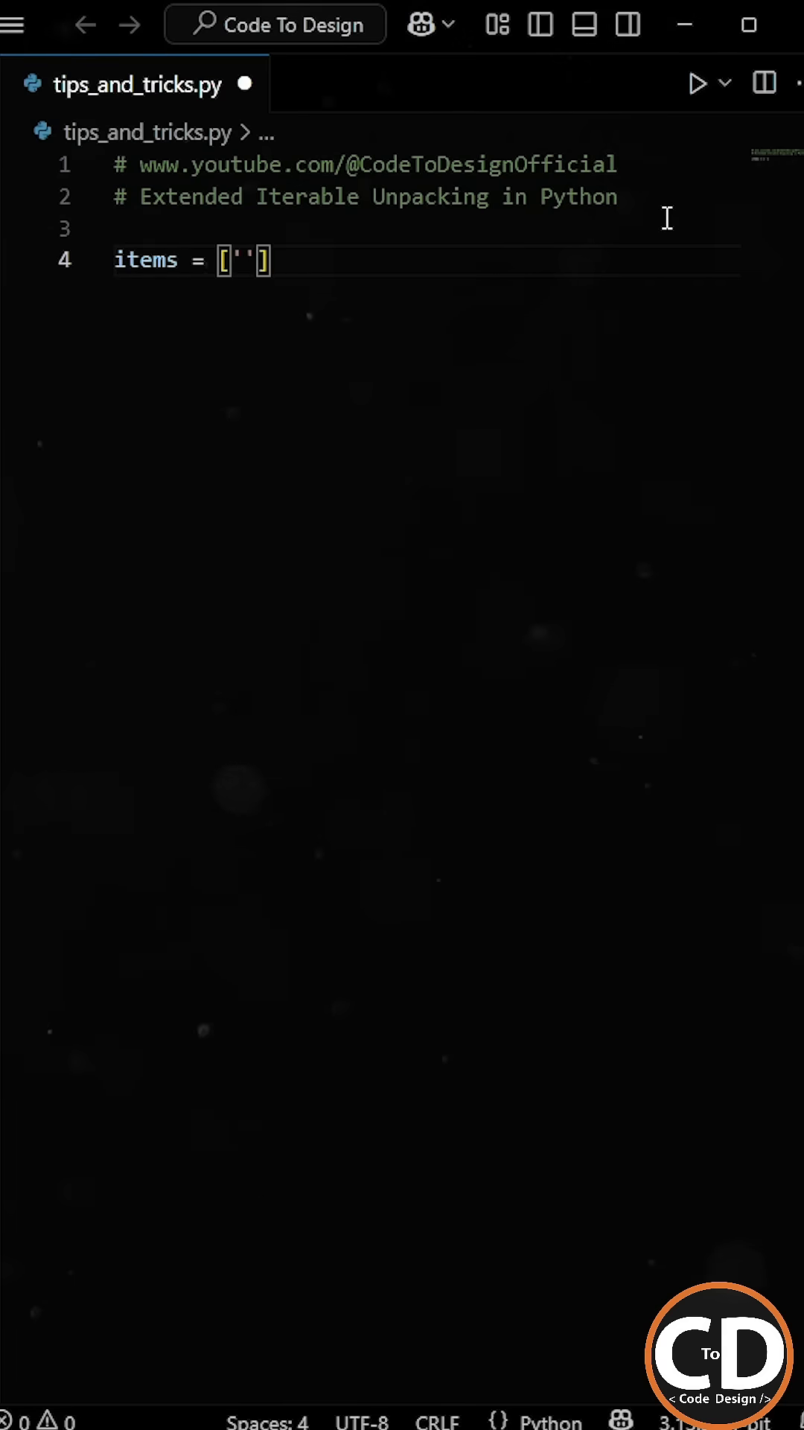
type("'Charger', 'Headphones',")
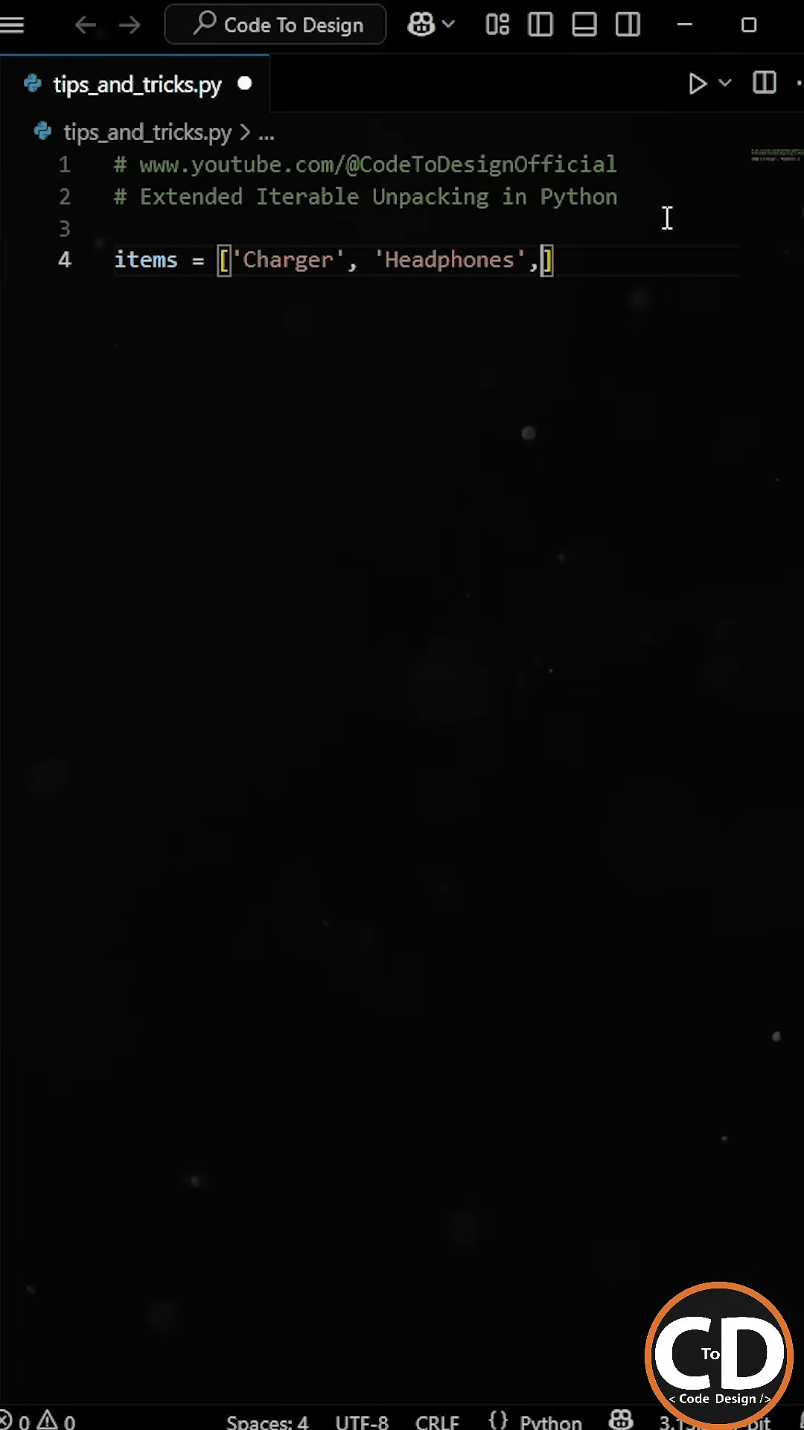
type("'Notebook', 'Pen'")
type("first, second, *")
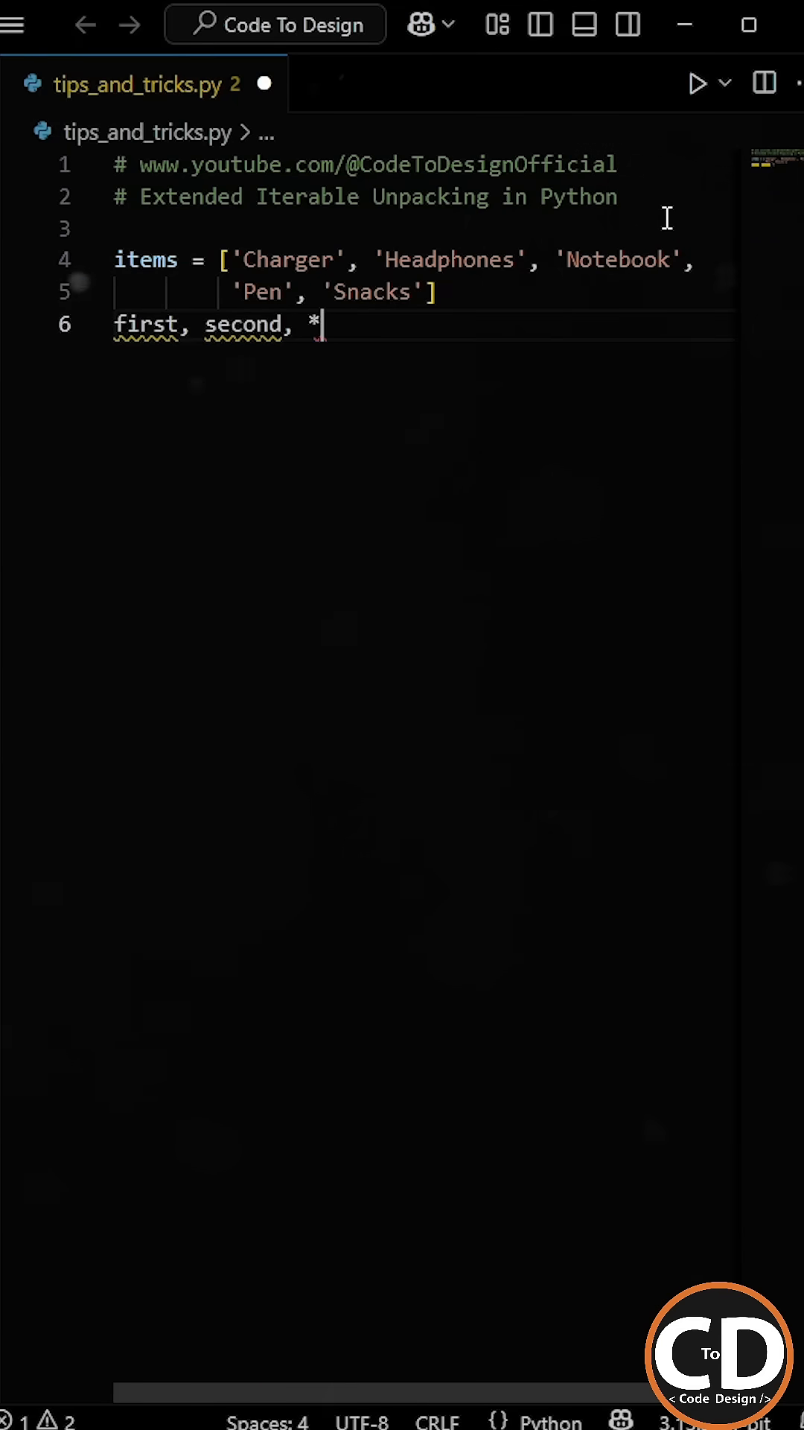
type("rest = item")
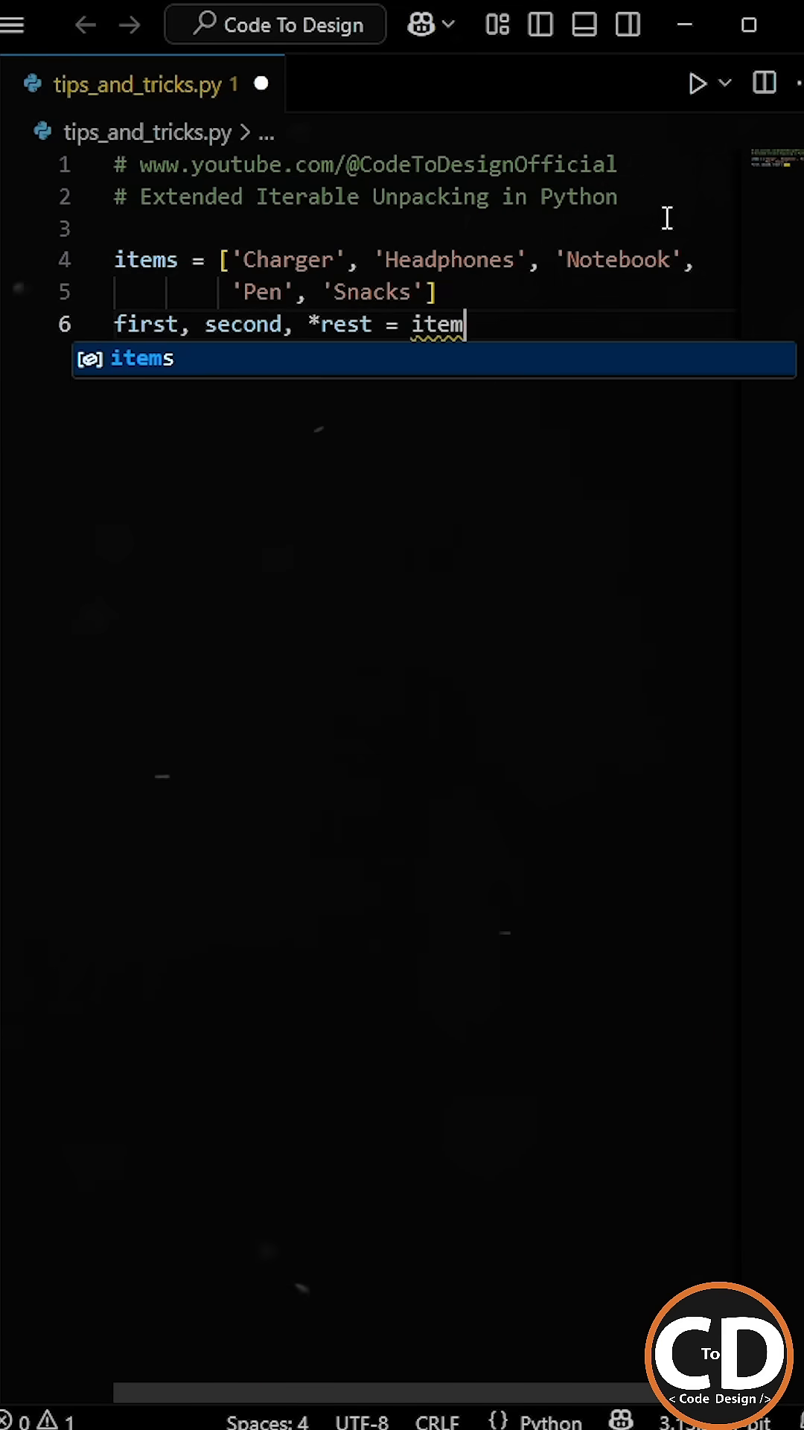
key("Enter")
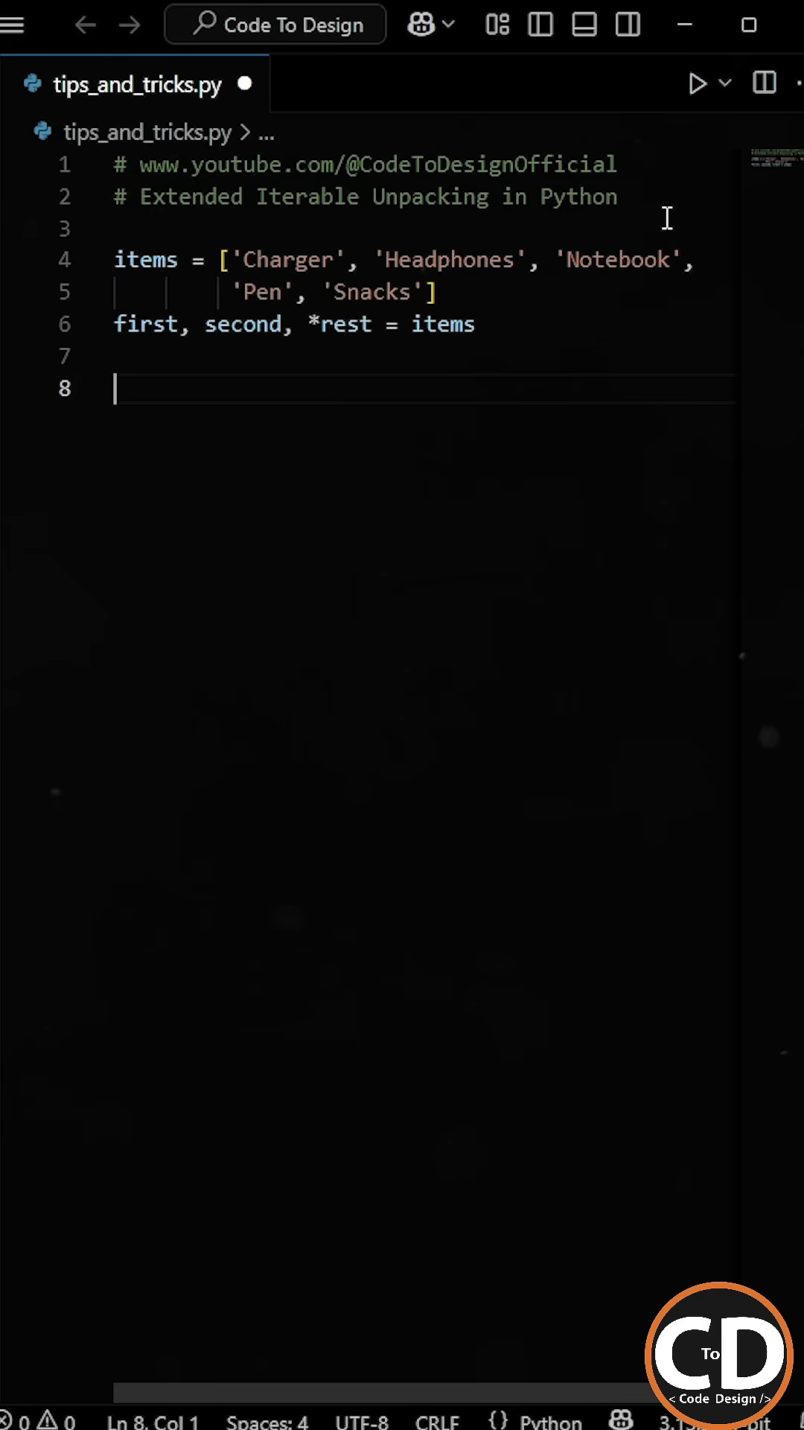
Step: Add print lines for first, second and rest, then run the script with Run Code
type("print(first)")
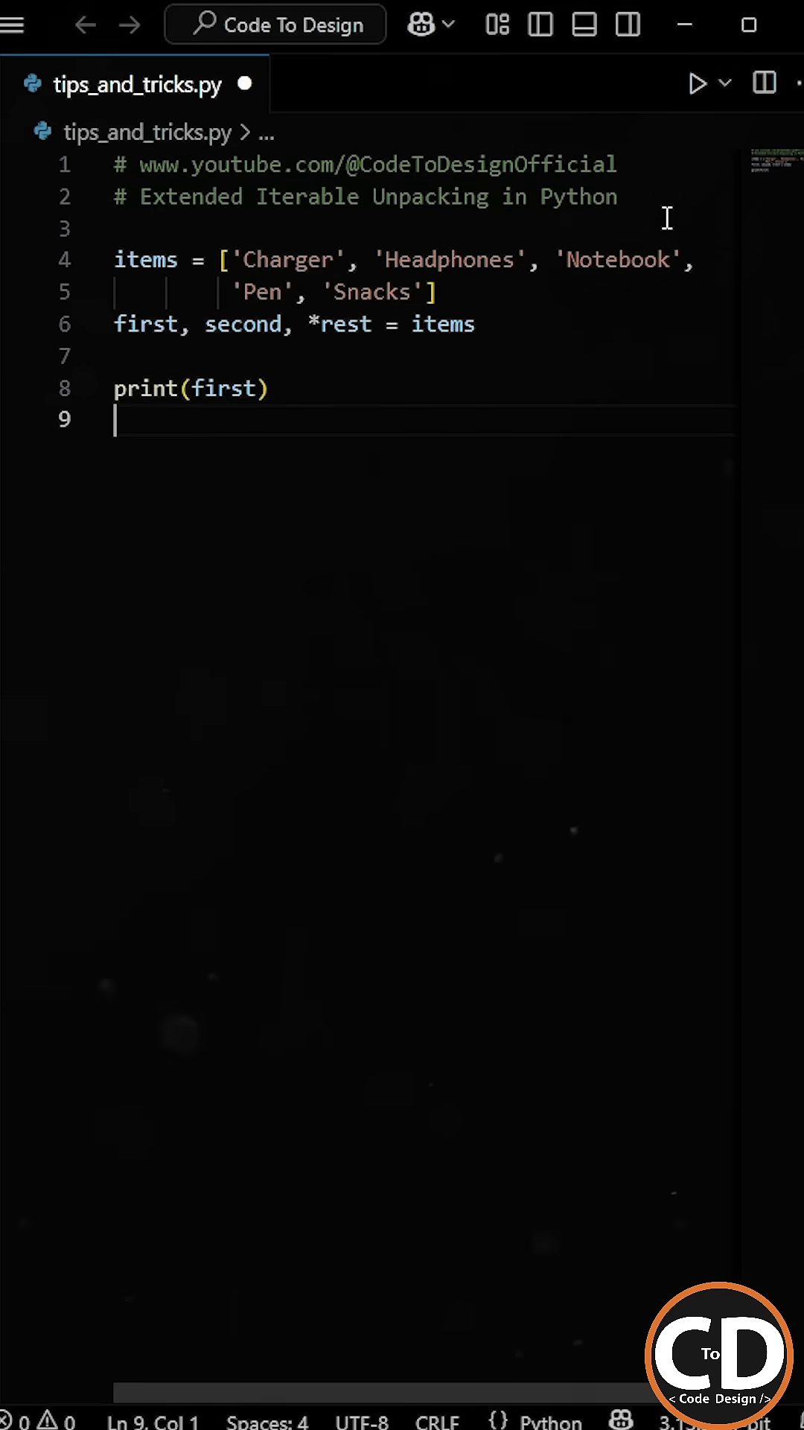
type("print(second)")
type("print(rest)")
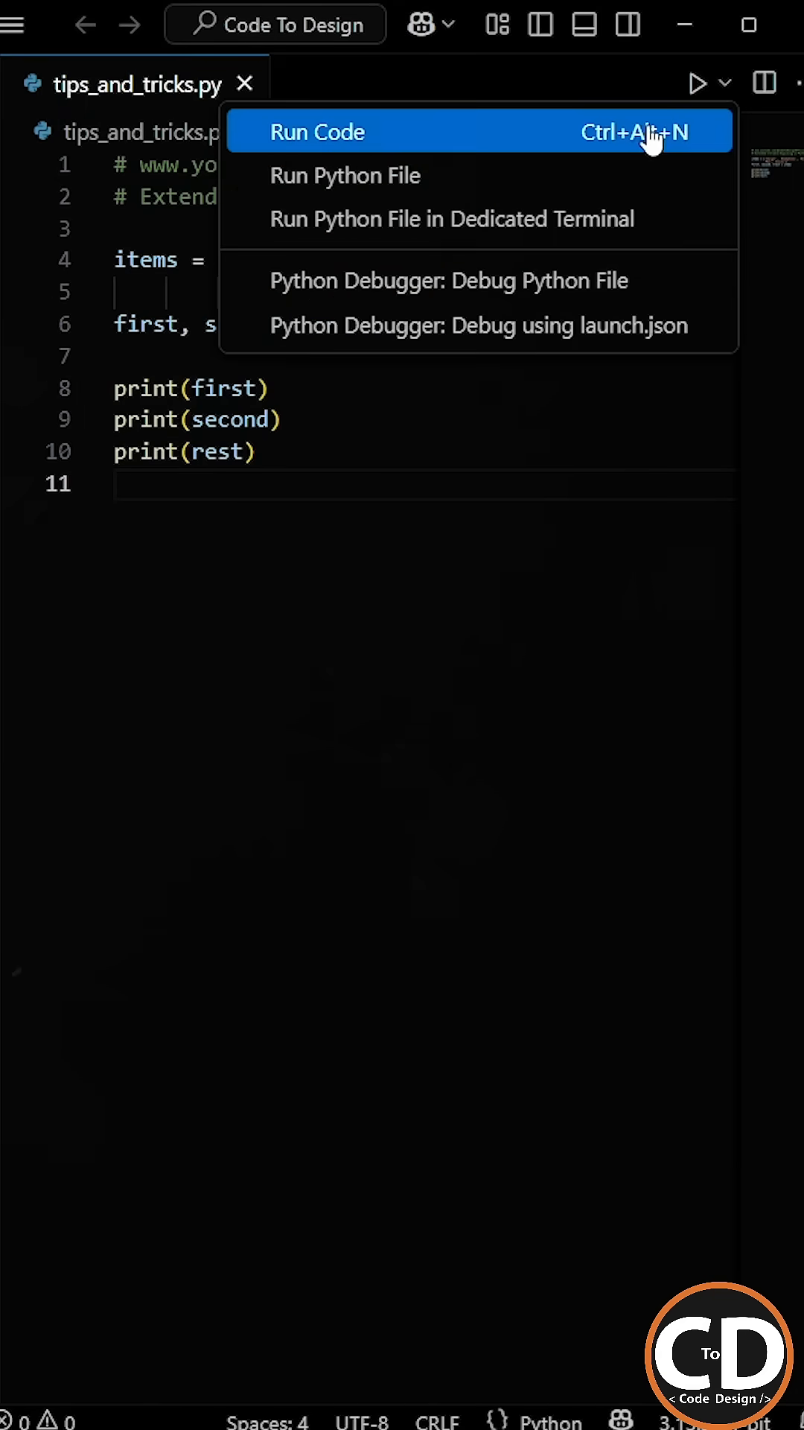
left_click(317, 131)
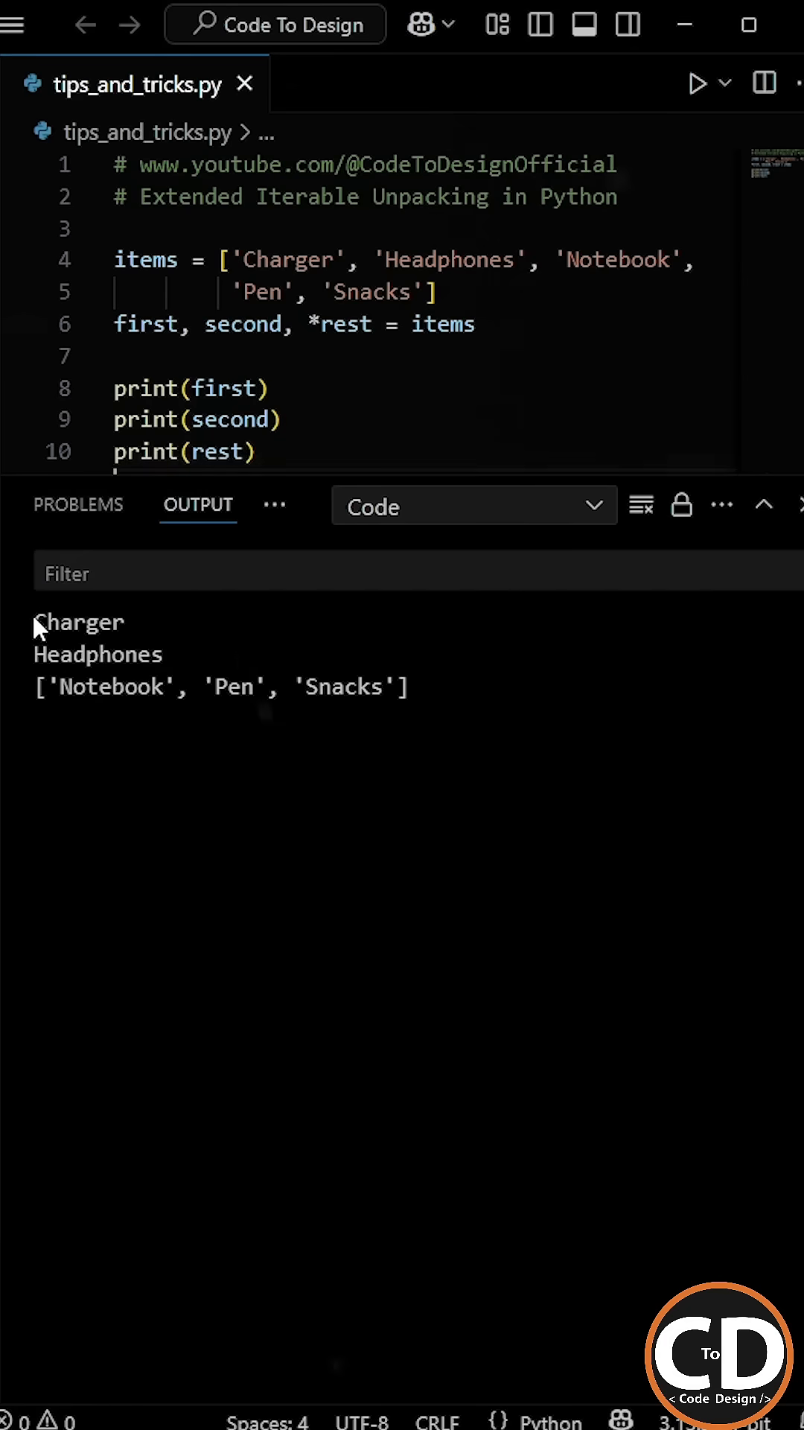